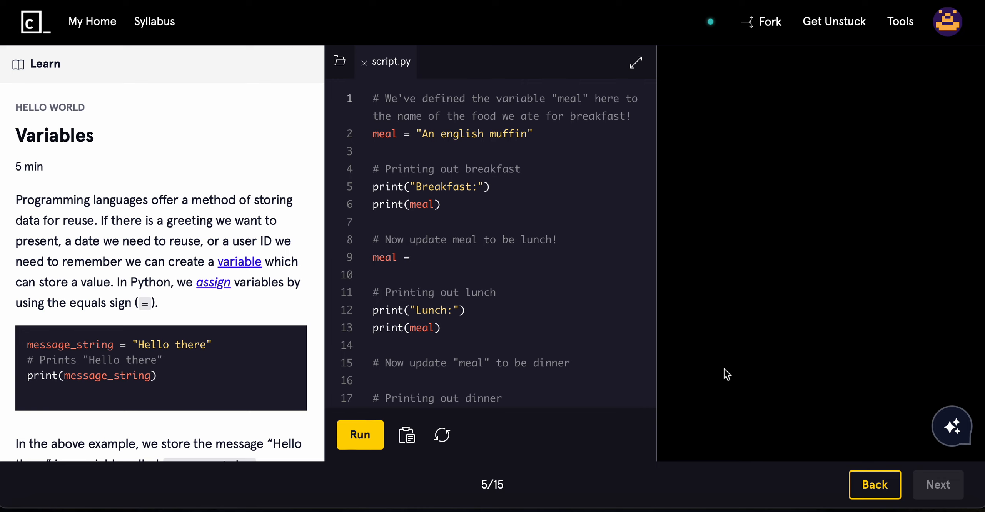
{"action": "mouse_move", "coordinate": [239, 261]}
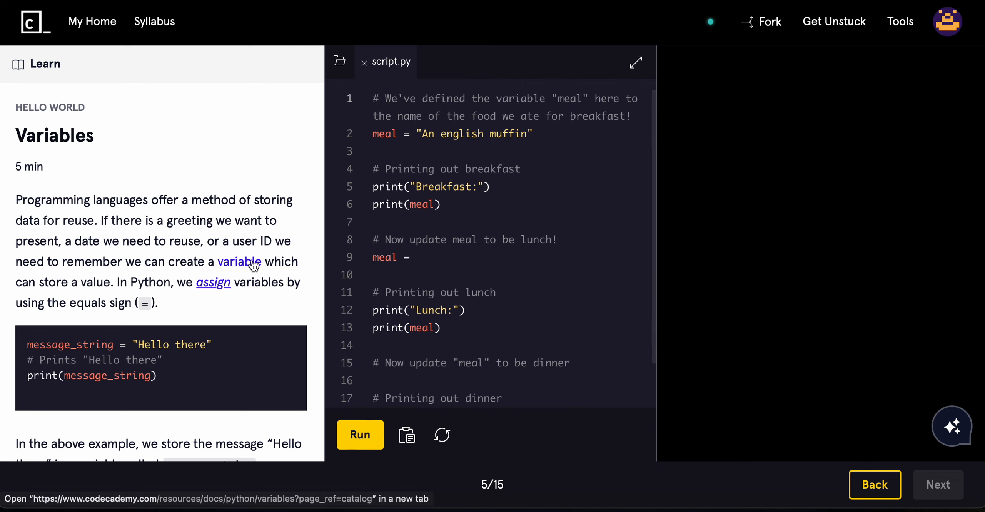
{"action": "mouse_move", "coordinate": [303, 175]}
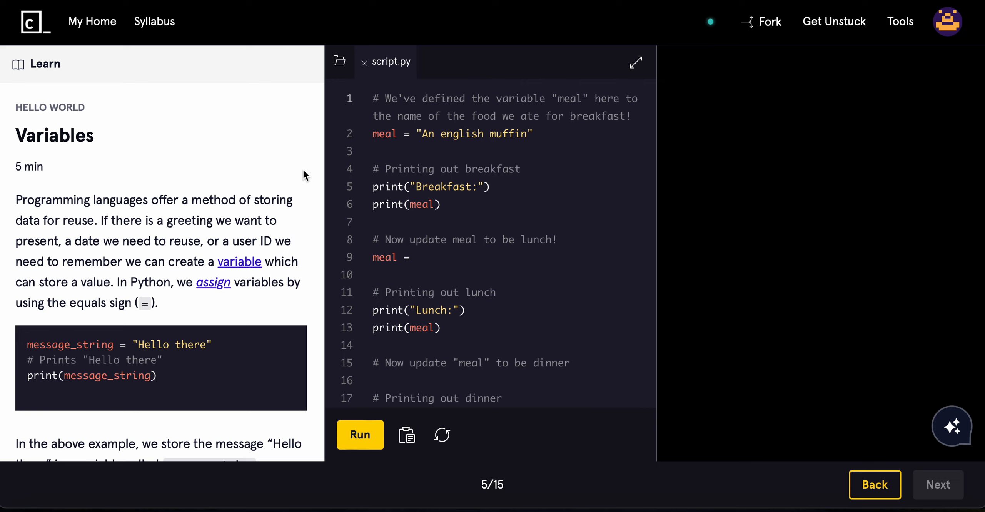
{"action": "mouse_move", "coordinate": [261, 198]}
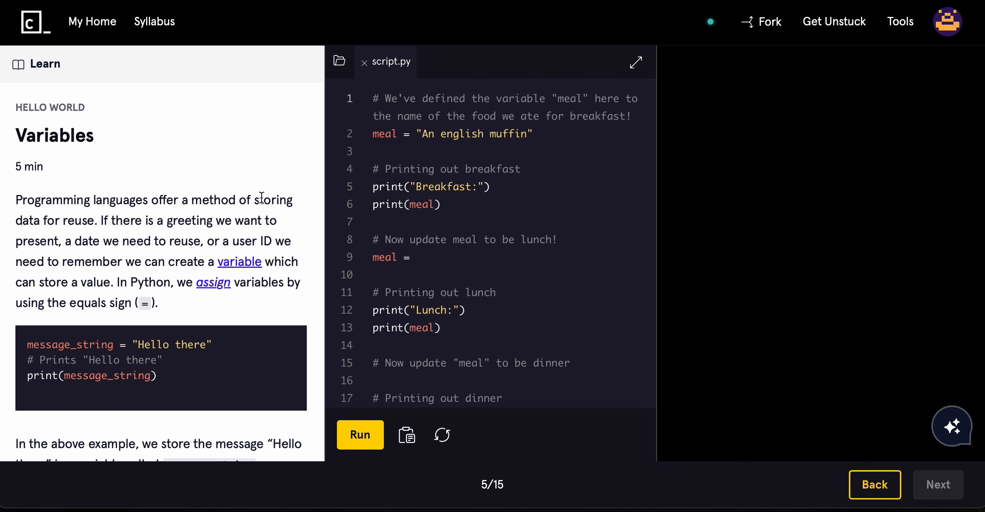
{"action": "mouse_move", "coordinate": [198, 219]}
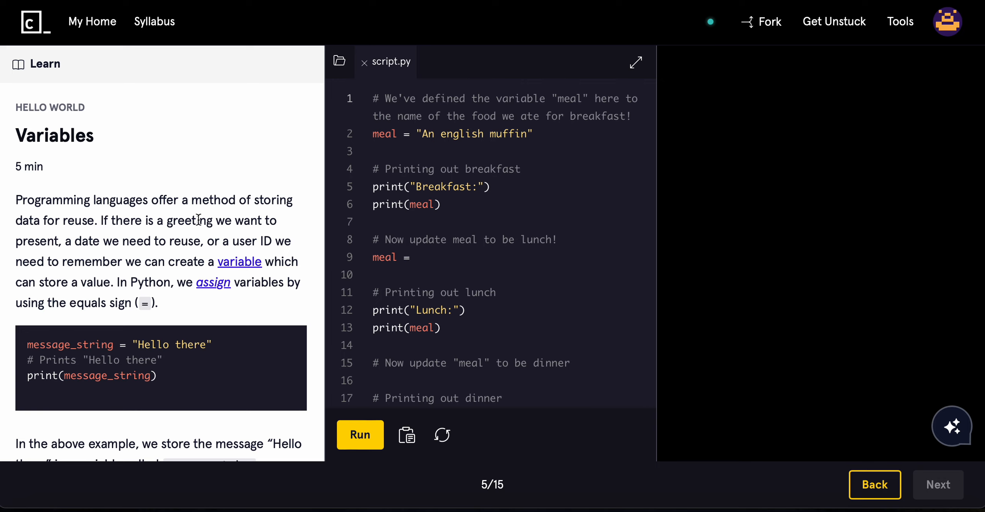
{"action": "mouse_move", "coordinate": [305, 343]}
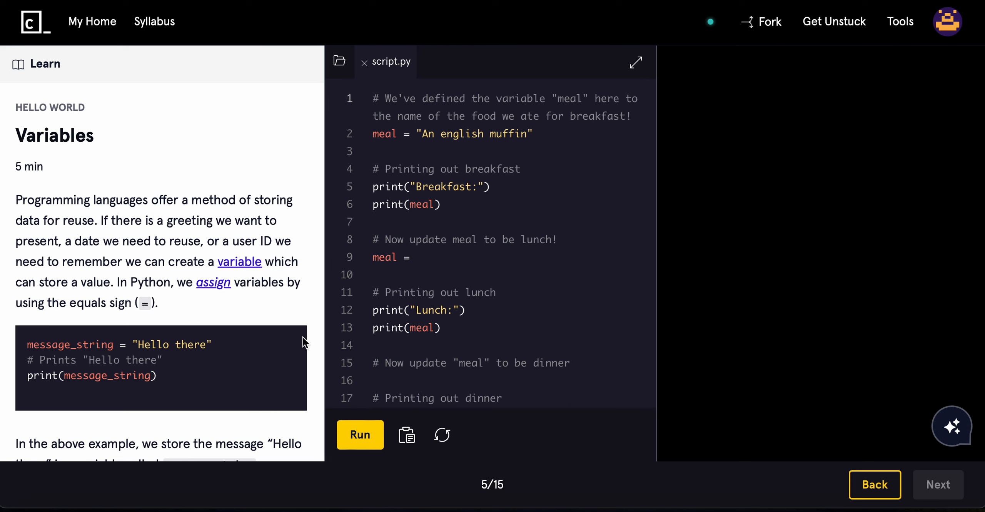
{"action": "mouse_move", "coordinate": [306, 268]}
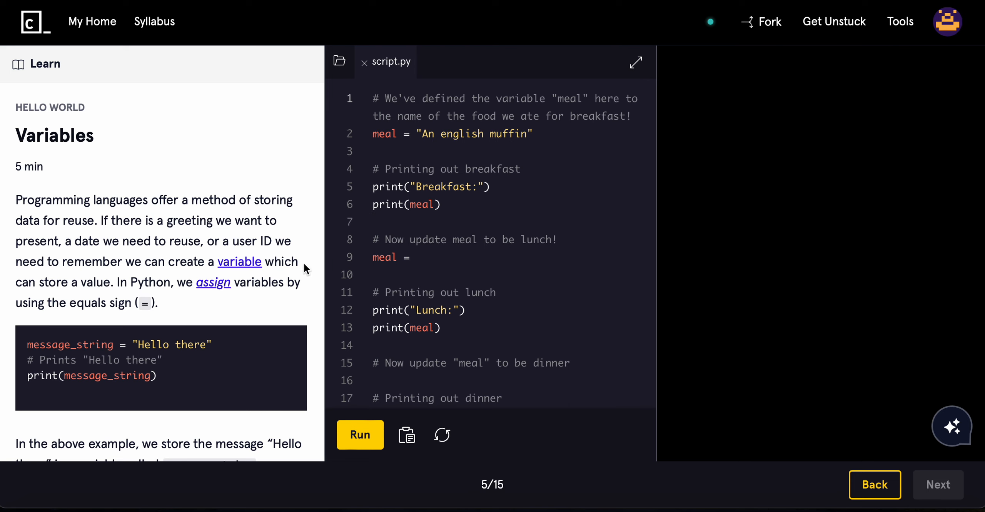
Scroll the Learn panel past the naming rules to the Greeting/Farewell message_string example.
{"action": "scroll", "scroll_direction": "down", "scroll_amount": 3}
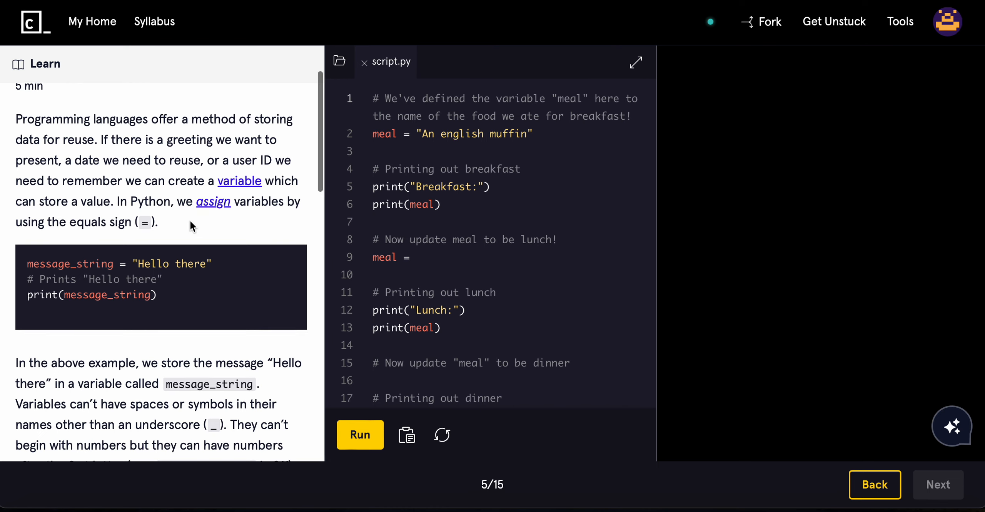
{"action": "scroll", "scroll_direction": "down", "scroll_amount": 3}
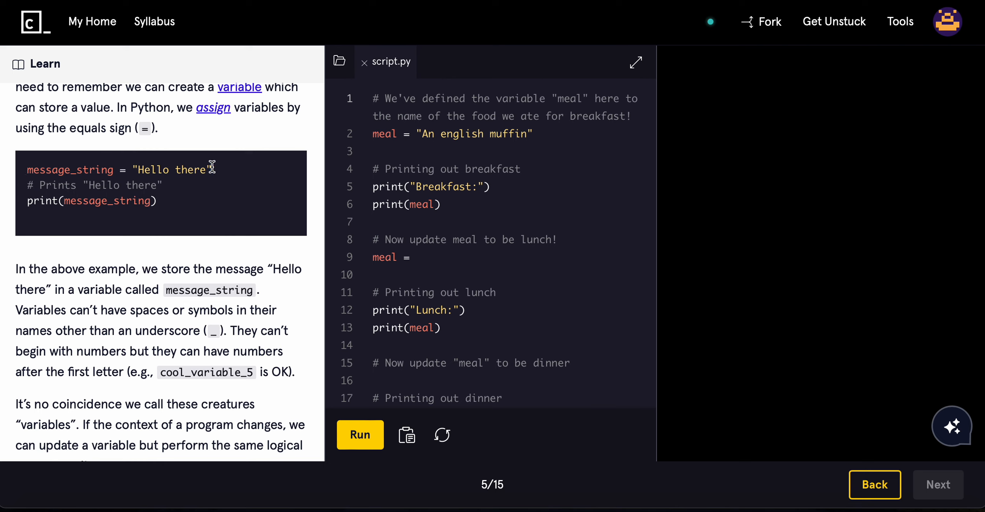
{"action": "mouse_move", "coordinate": [105, 163]}
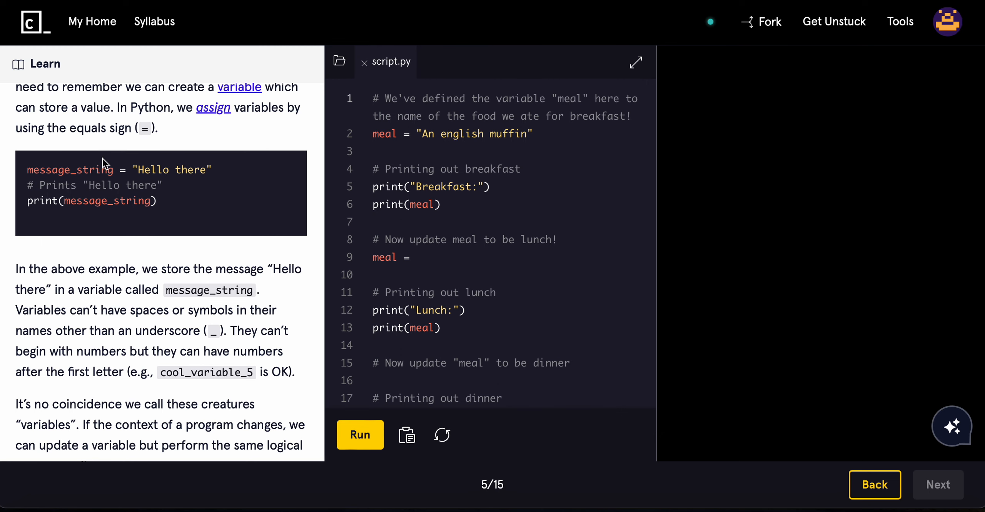
{"action": "scroll", "scroll_direction": "down", "scroll_amount": 3}
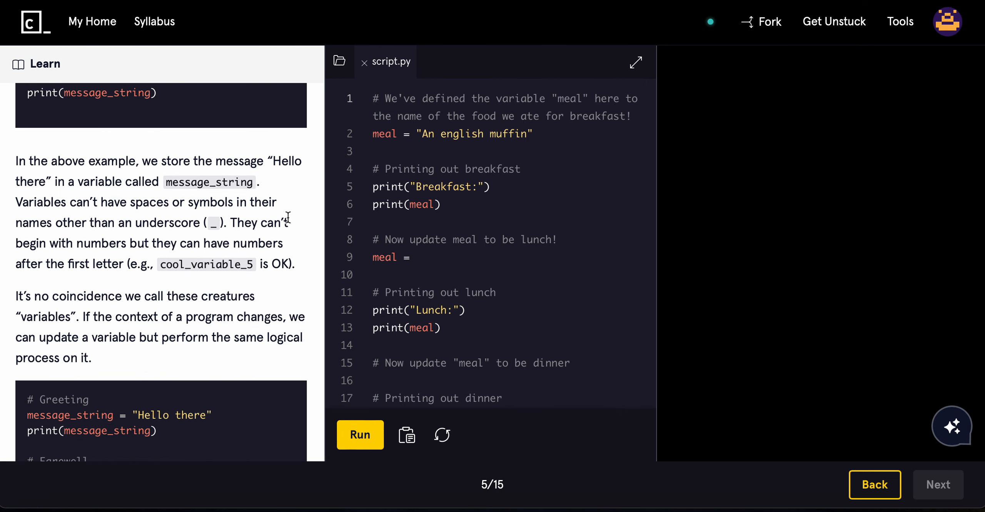
{"action": "scroll", "scroll_direction": "up", "scroll_amount": 3}
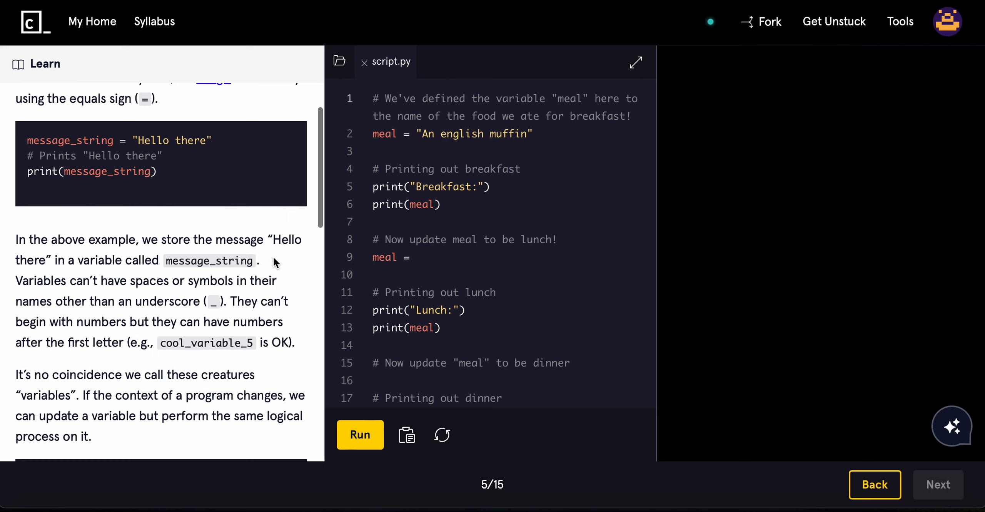
{"action": "mouse_move", "coordinate": [60, 264]}
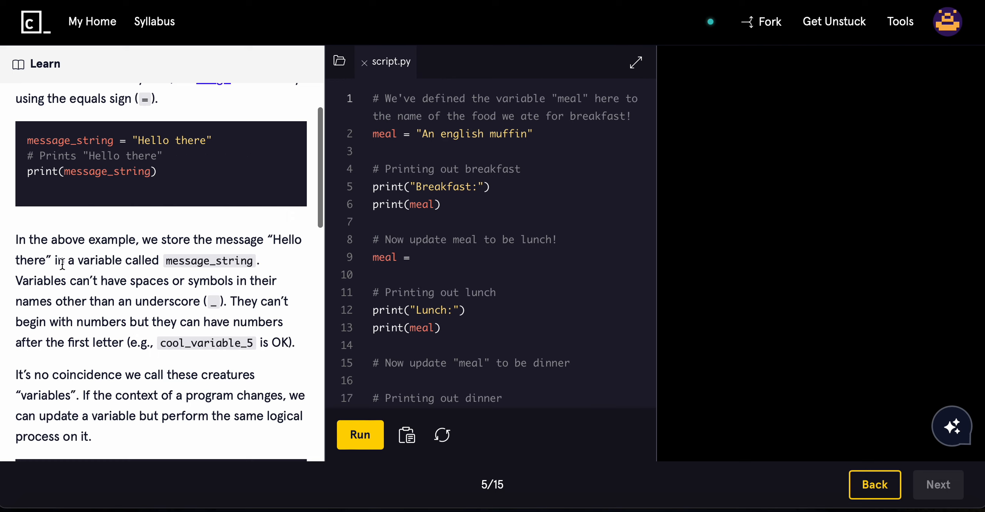
{"action": "mouse_move", "coordinate": [145, 286]}
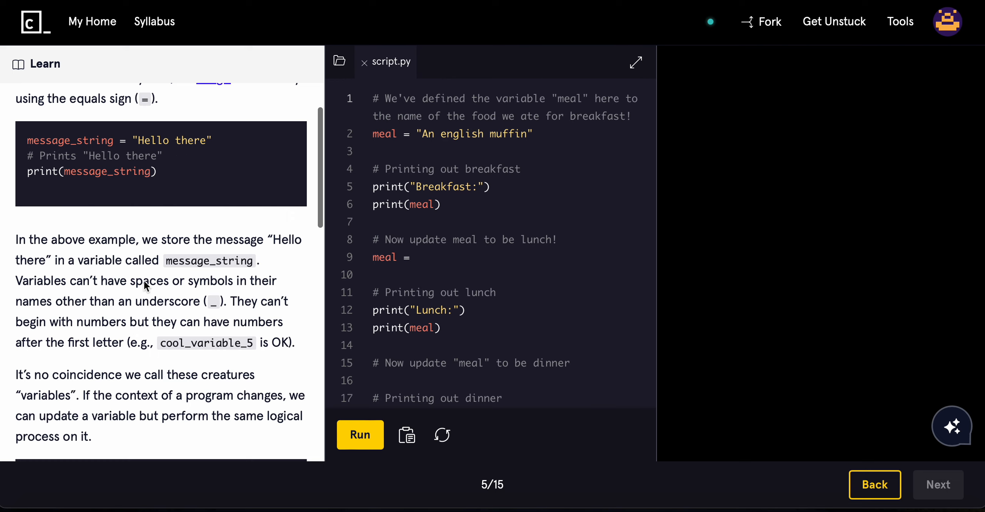
{"action": "mouse_move", "coordinate": [216, 195]}
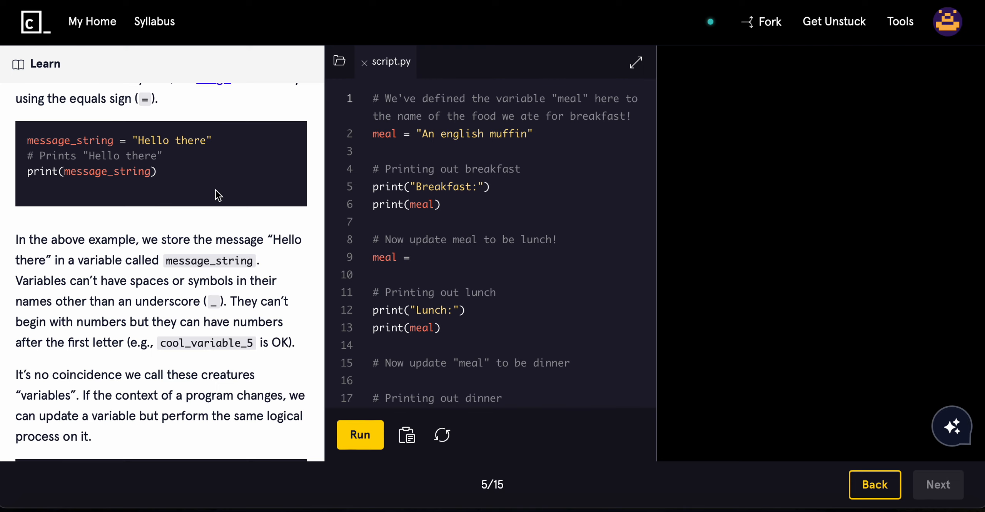
{"action": "mouse_move", "coordinate": [163, 350]}
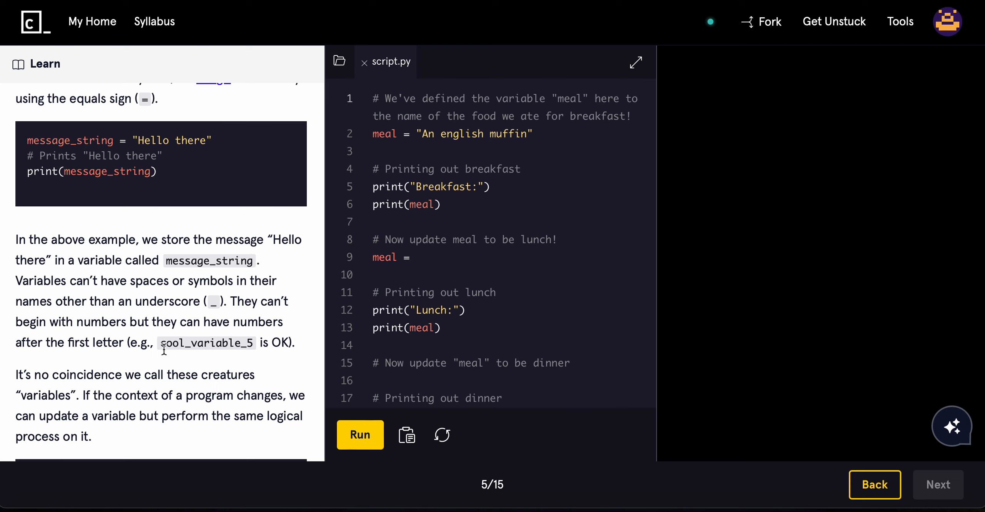
{"action": "scroll", "scroll_direction": "down", "scroll_amount": 3}
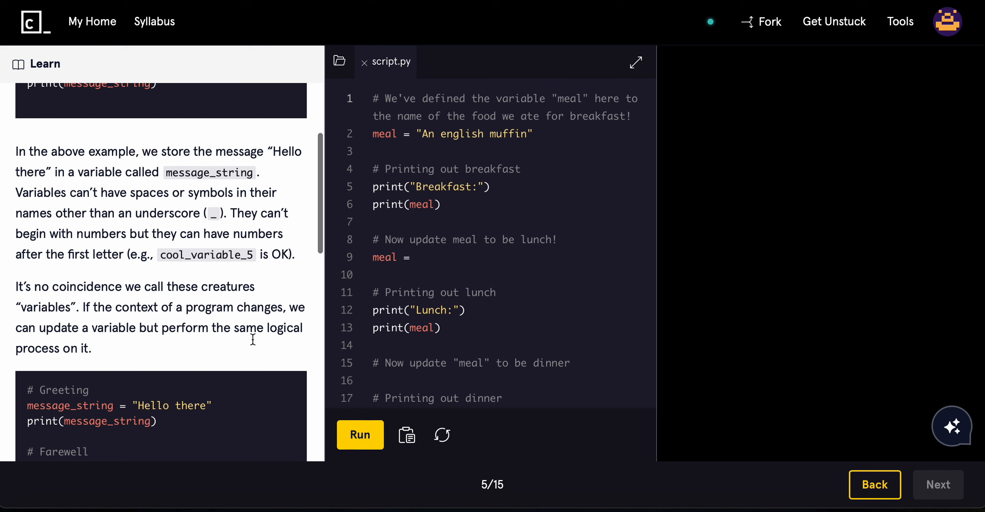
{"action": "scroll", "scroll_direction": "down", "scroll_amount": 3}
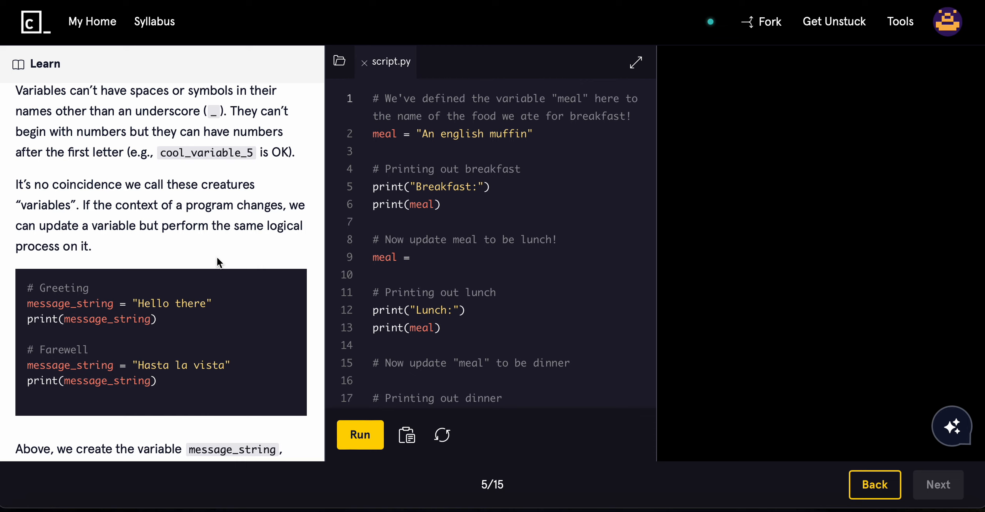
{"action": "scroll", "scroll_direction": "down", "scroll_amount": 3}
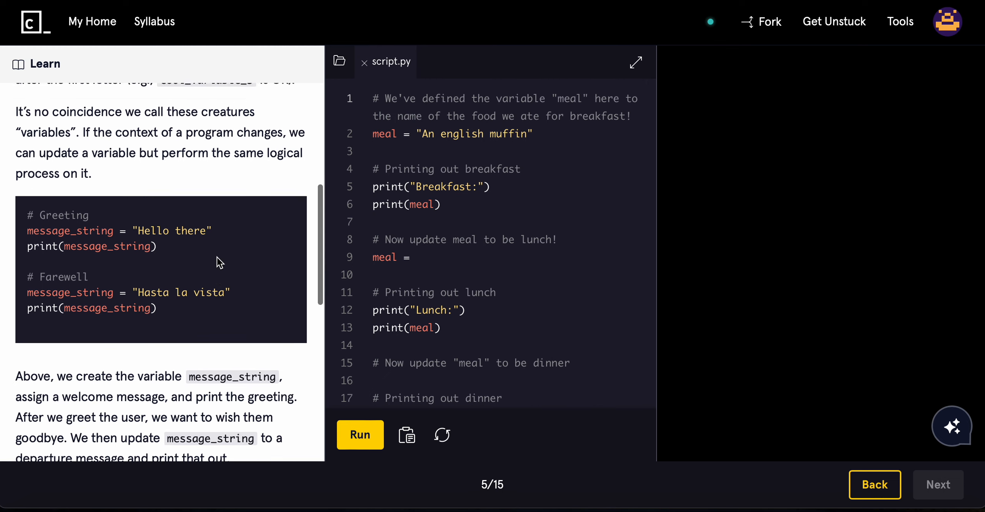
Scroll to the Instructions asking to update meal for each meal of the day.
{"action": "scroll", "scroll_direction": "down", "scroll_amount": 3}
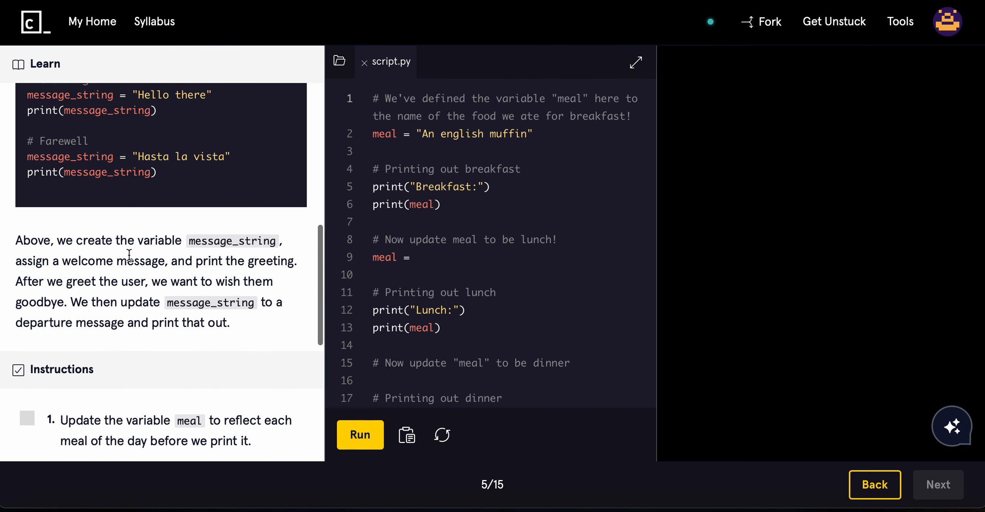
{"action": "scroll", "scroll_direction": "up", "scroll_amount": 3}
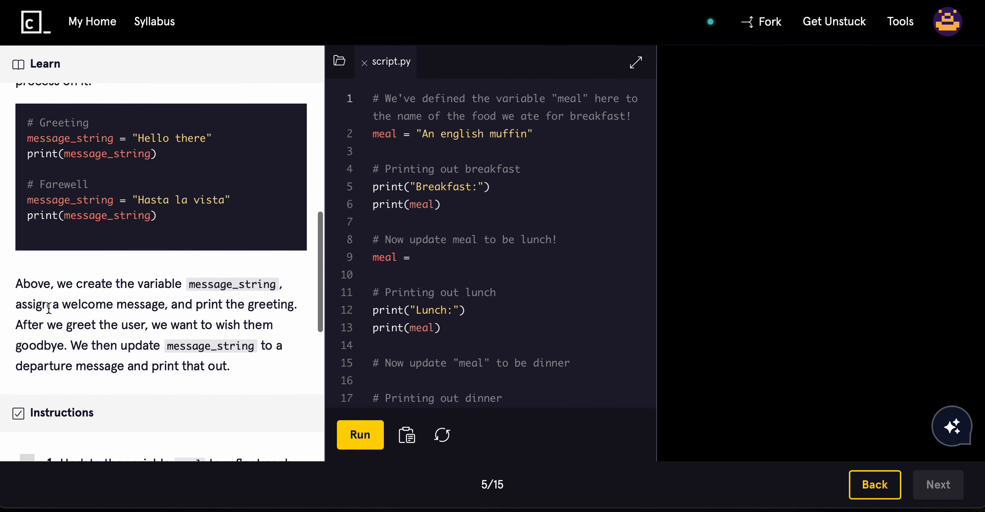
{"action": "mouse_move", "coordinate": [250, 303]}
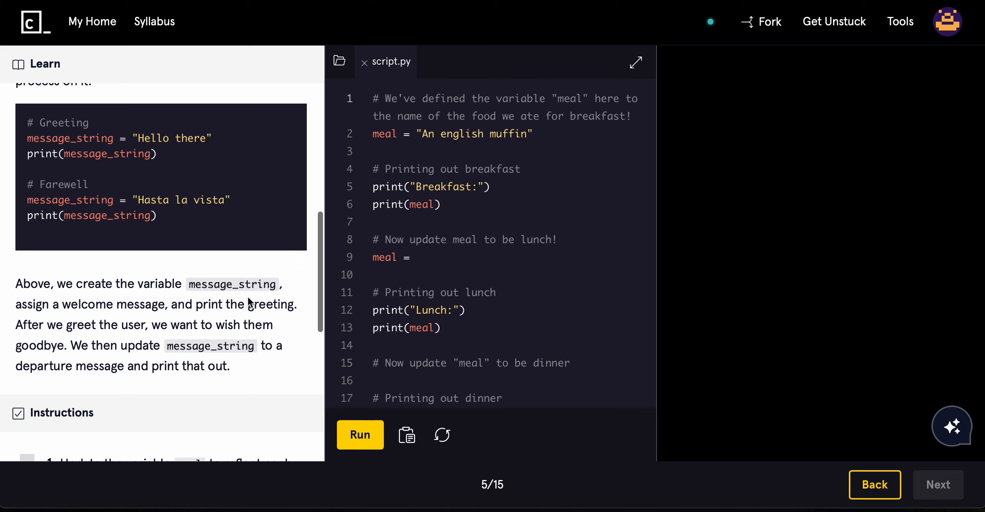
{"action": "mouse_move", "coordinate": [124, 341]}
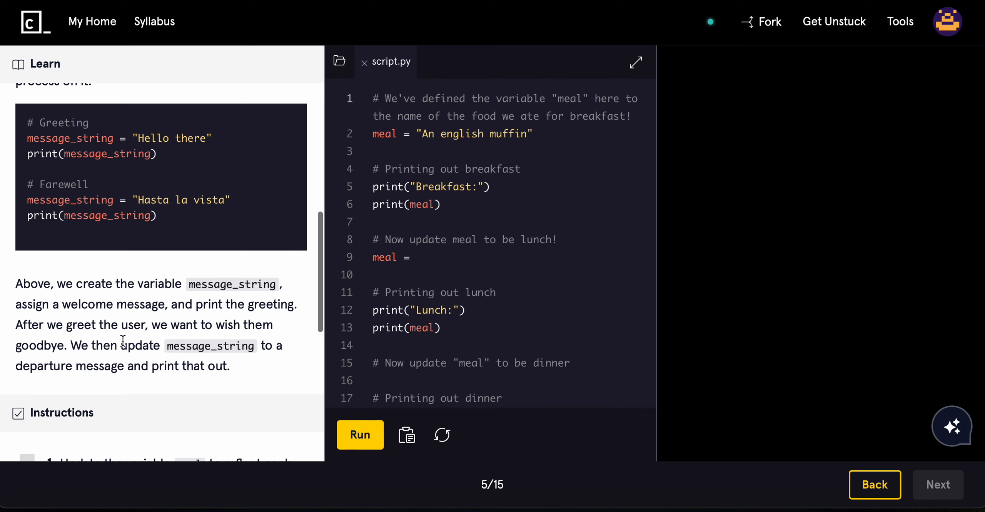
{"action": "mouse_move", "coordinate": [238, 161]}
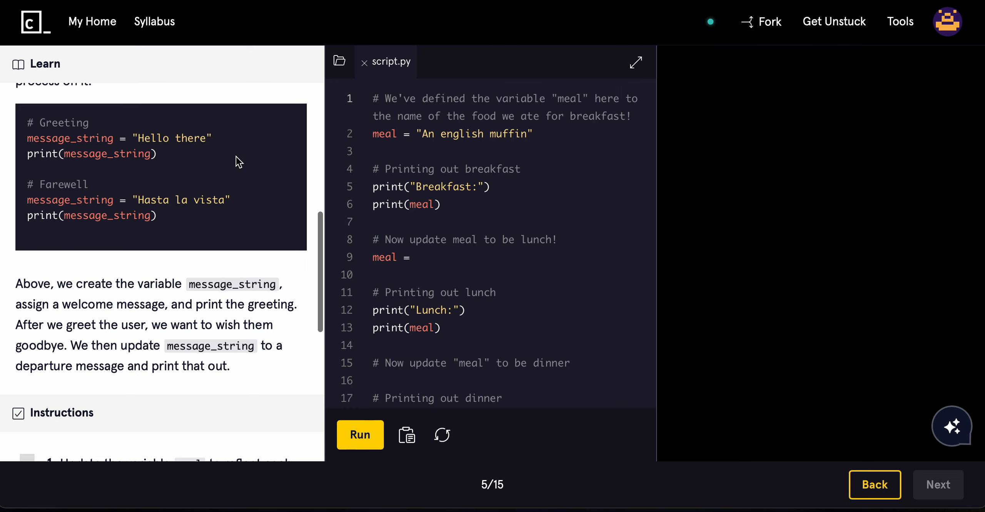
{"action": "mouse_move", "coordinate": [94, 215]}
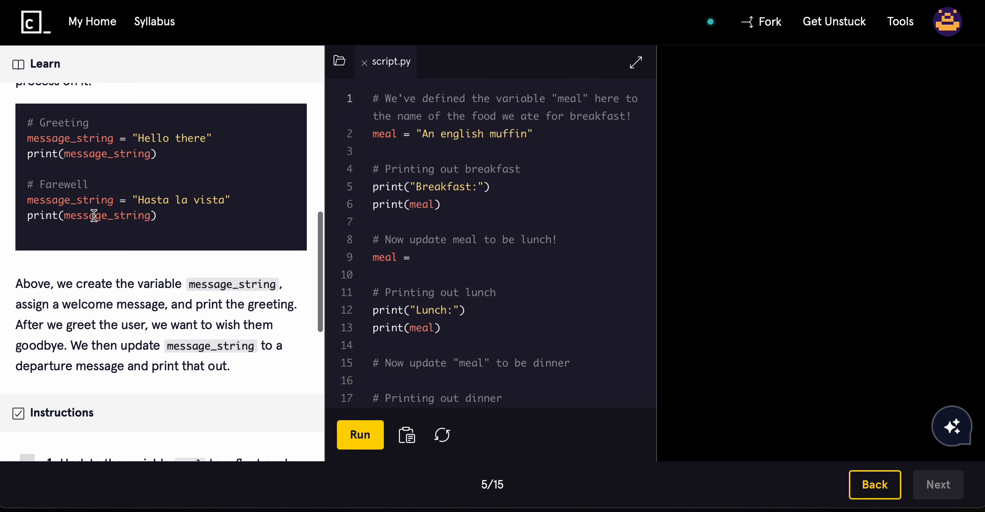
{"action": "scroll", "scroll_direction": "down", "scroll_amount": 3}
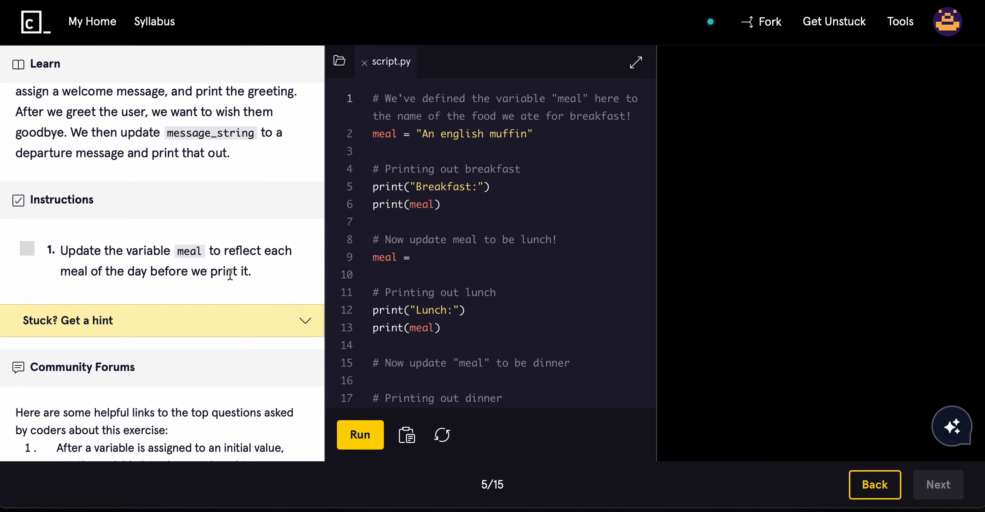
{"action": "mouse_move", "coordinate": [247, 292]}
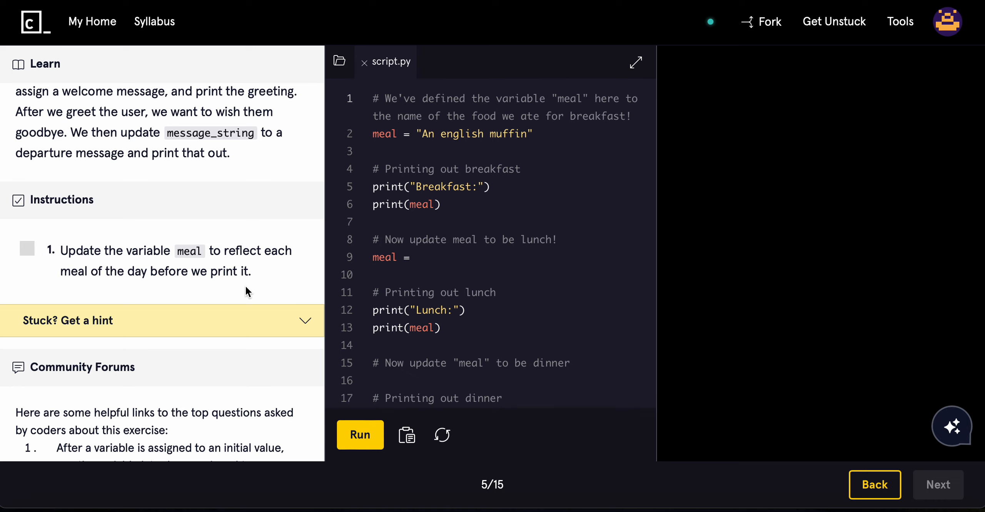
{"action": "mouse_move", "coordinate": [293, 301]}
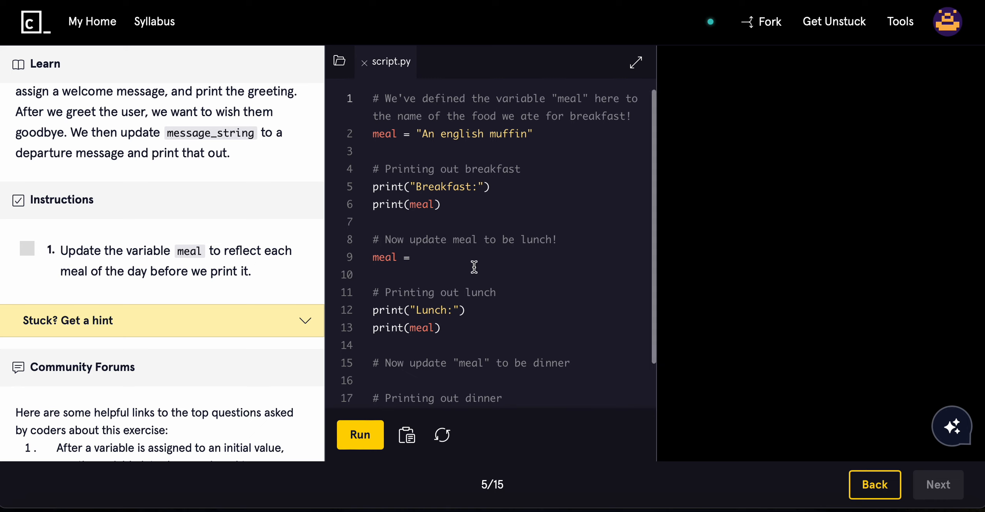
{"action": "mouse_move", "coordinate": [167, 264]}
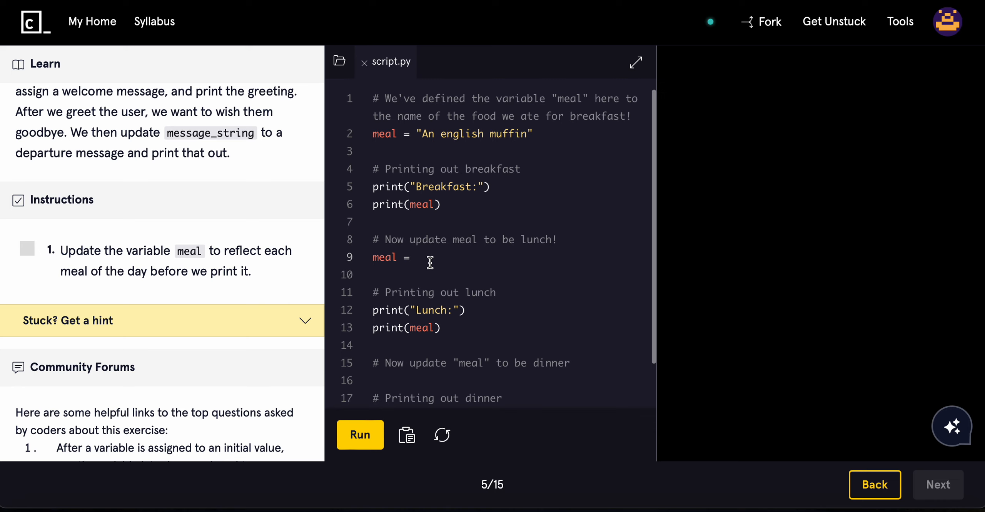
{"action": "mouse_move", "coordinate": [418, 133]}
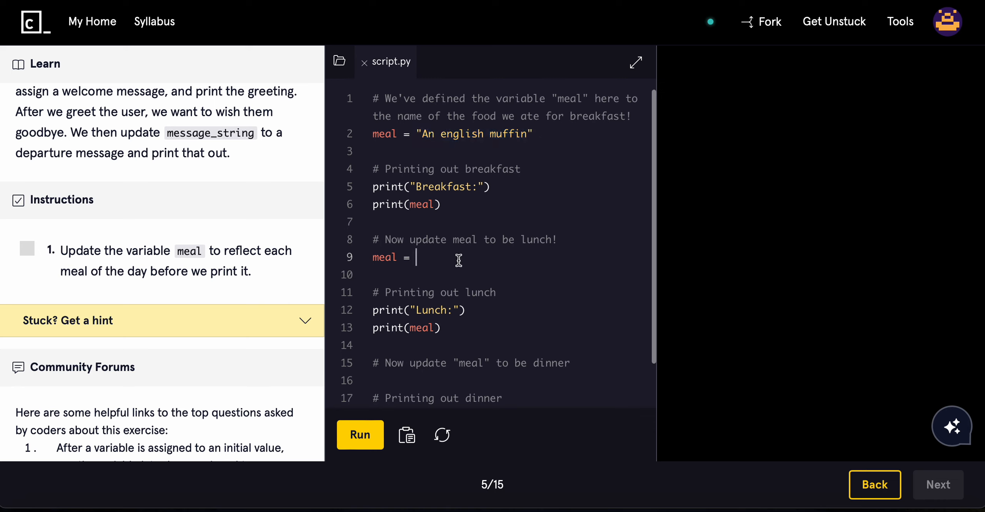
Set meal to "Sandwich" on line 9 for lunch and run the script.
{"action": "type", "text": "\""}
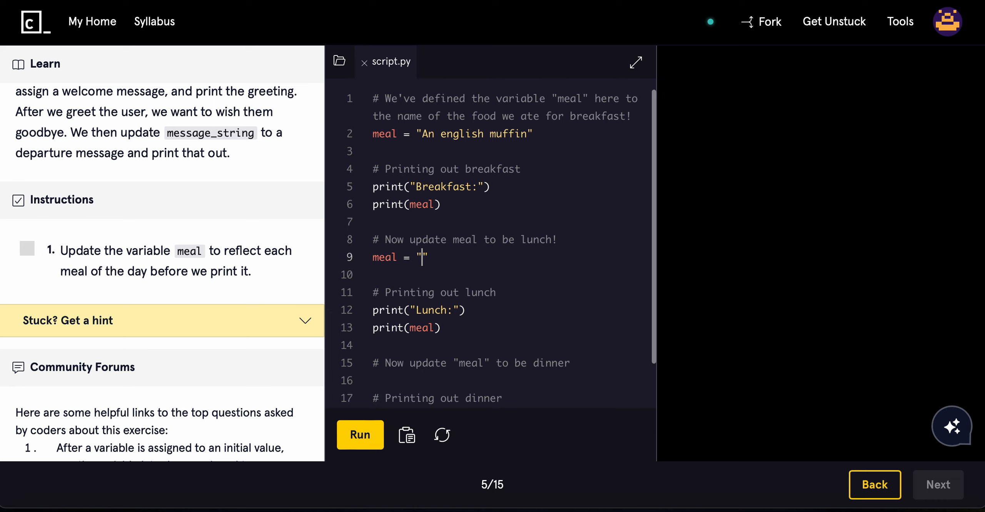
{"action": "type", "text": "Sandwich"}
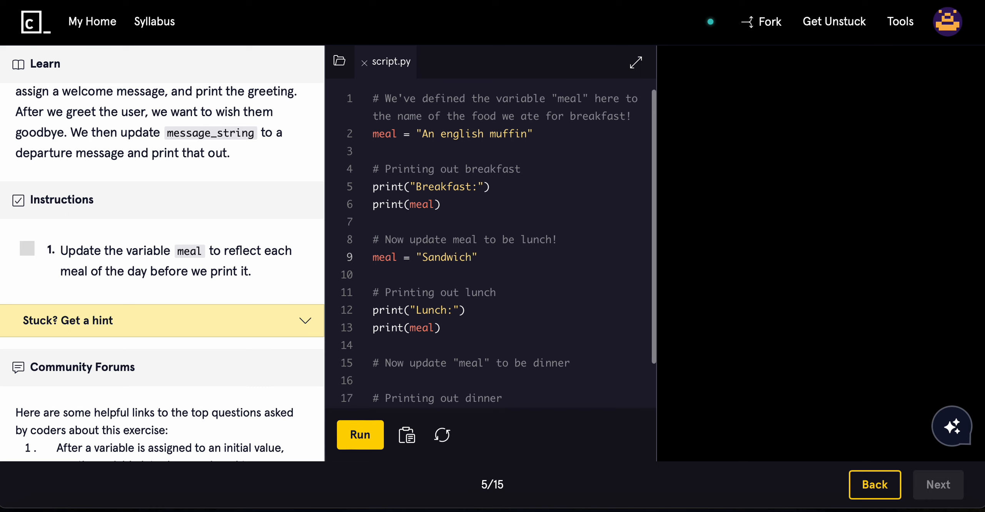
{"action": "mouse_move", "coordinate": [360, 435]}
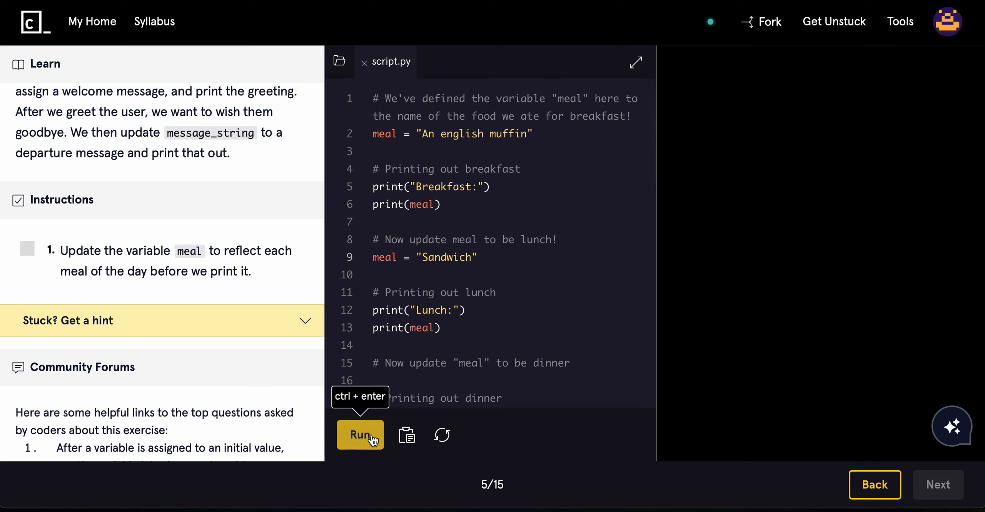
{"action": "left_click", "coordinate": [360, 434]}
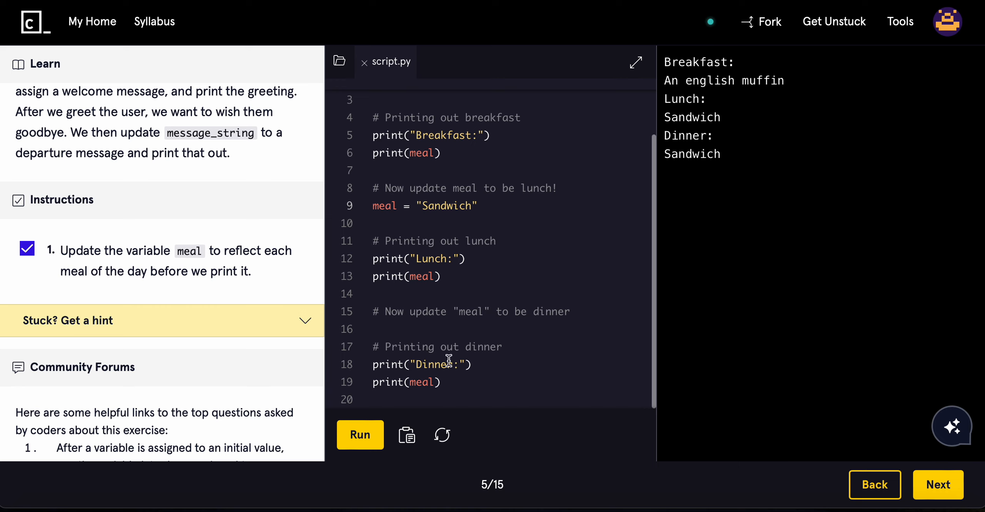
{"action": "mouse_move", "coordinate": [458, 310]}
{"action": "type", "text": "meal ="}
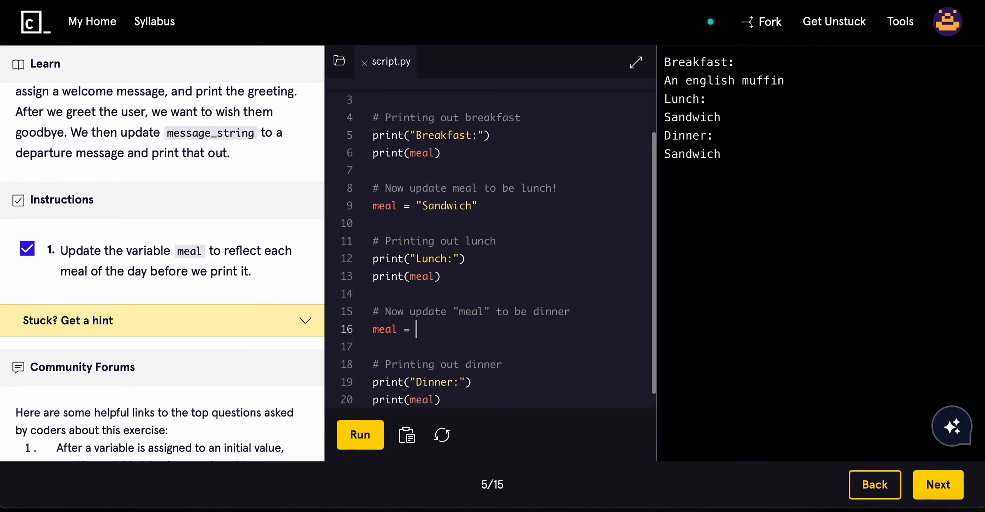
Add meal = "Chicken" under the dinner comment and rerun the script.
{"action": "type", "text": "\"Chick\""}
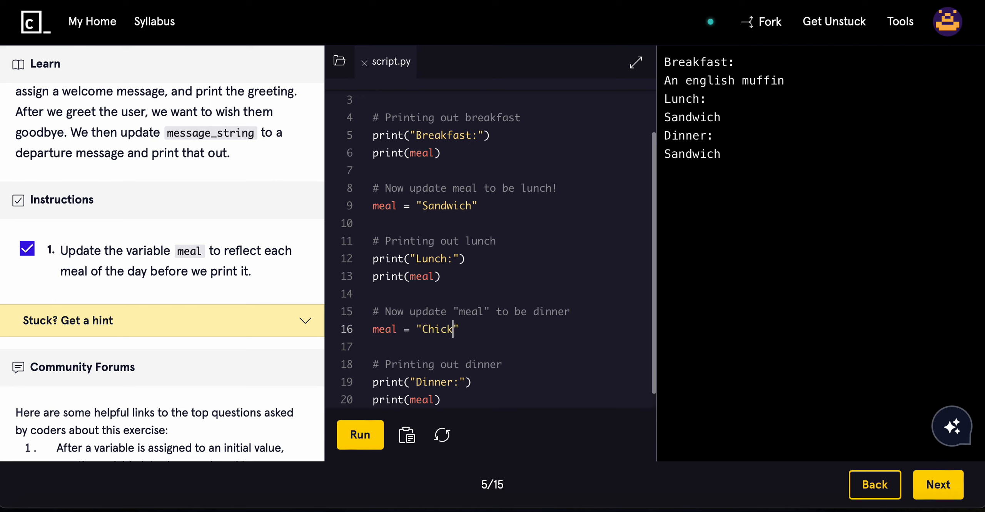
{"action": "left_click", "coordinate": [360, 434]}
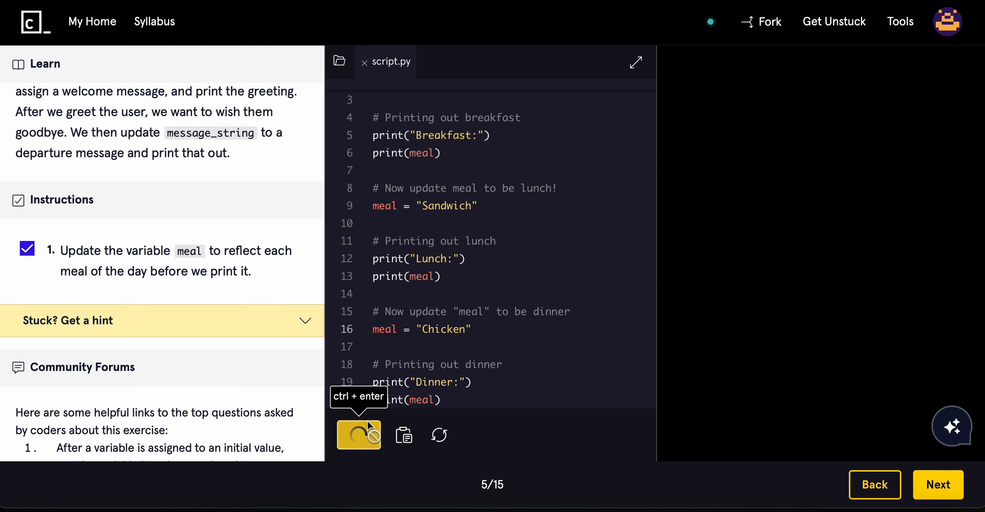
{"action": "left_click", "coordinate": [359, 435]}
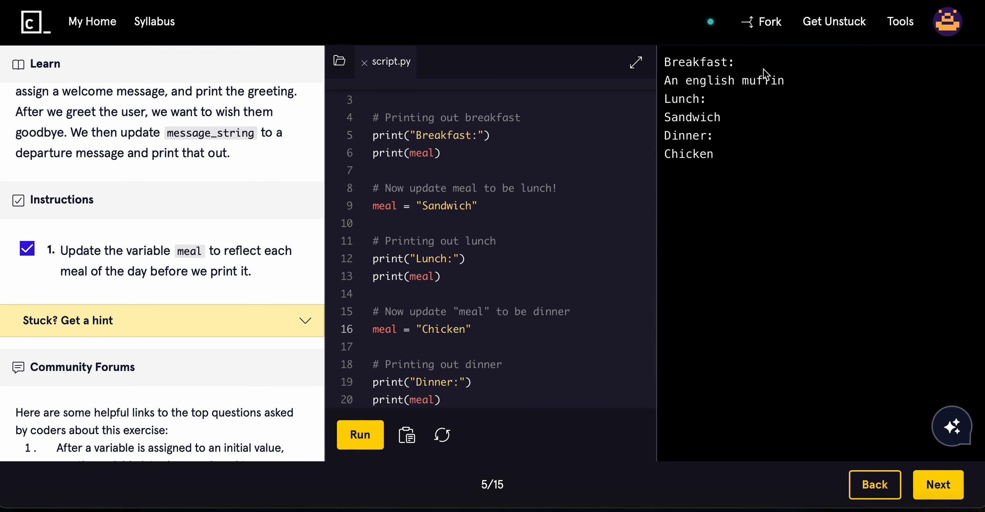
Scroll the Learn panel back to the Variables lesson introduction.
{"action": "scroll", "scroll_direction": "down", "scroll_amount": 3}
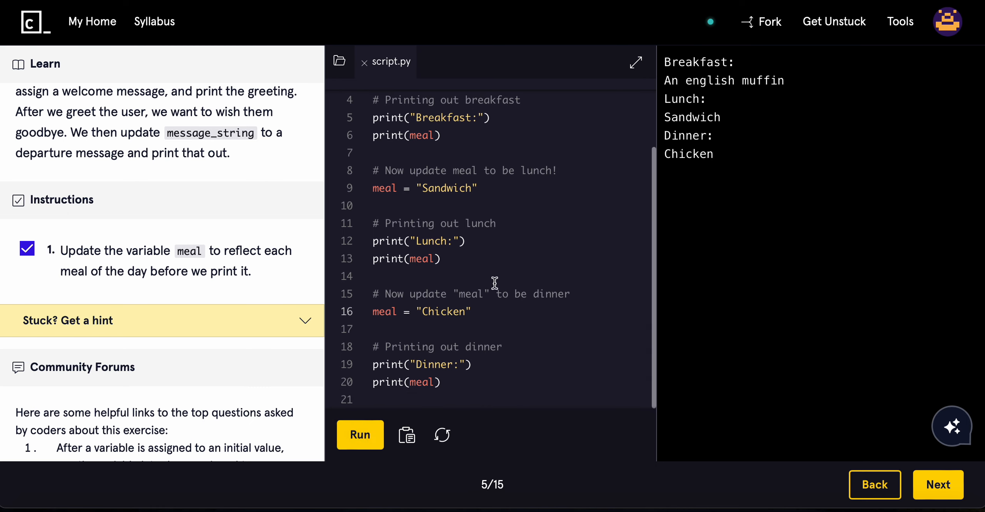
{"action": "scroll", "scroll_direction": "up", "scroll_amount": 3}
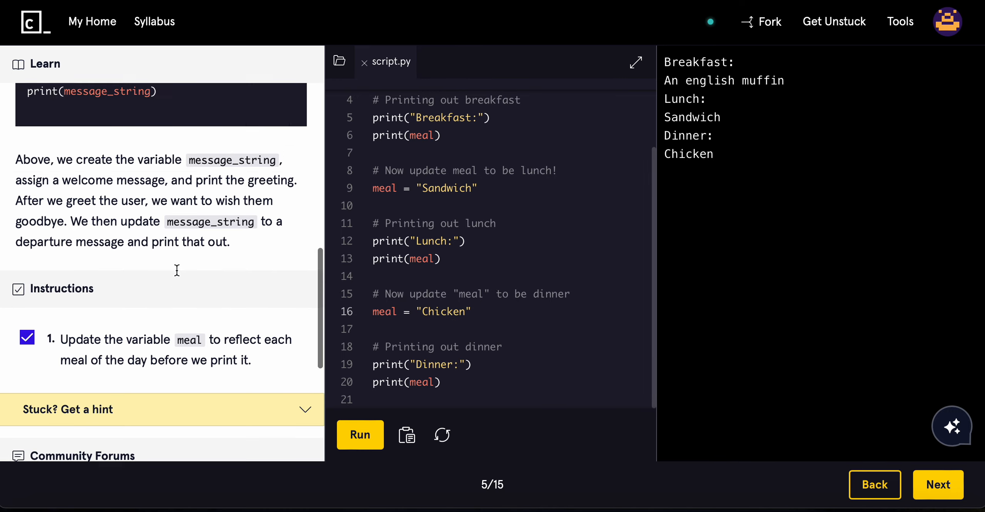
{"action": "scroll", "scroll_direction": "up", "scroll_amount": 3}
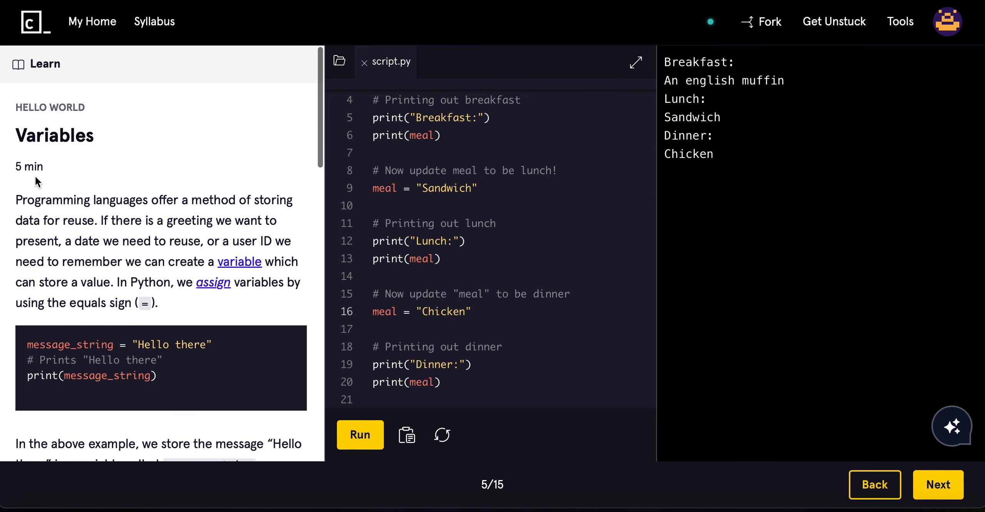
{"action": "mouse_move", "coordinate": [691, 212]}
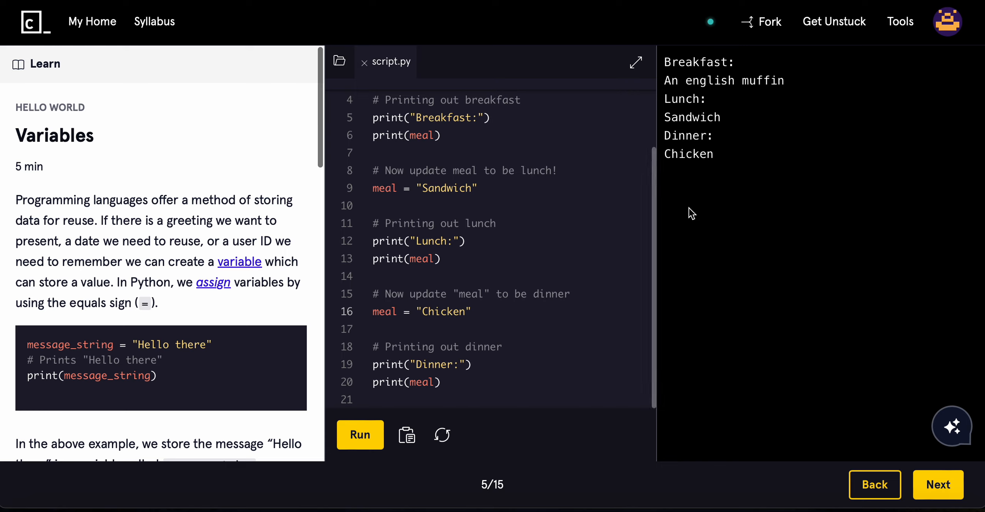